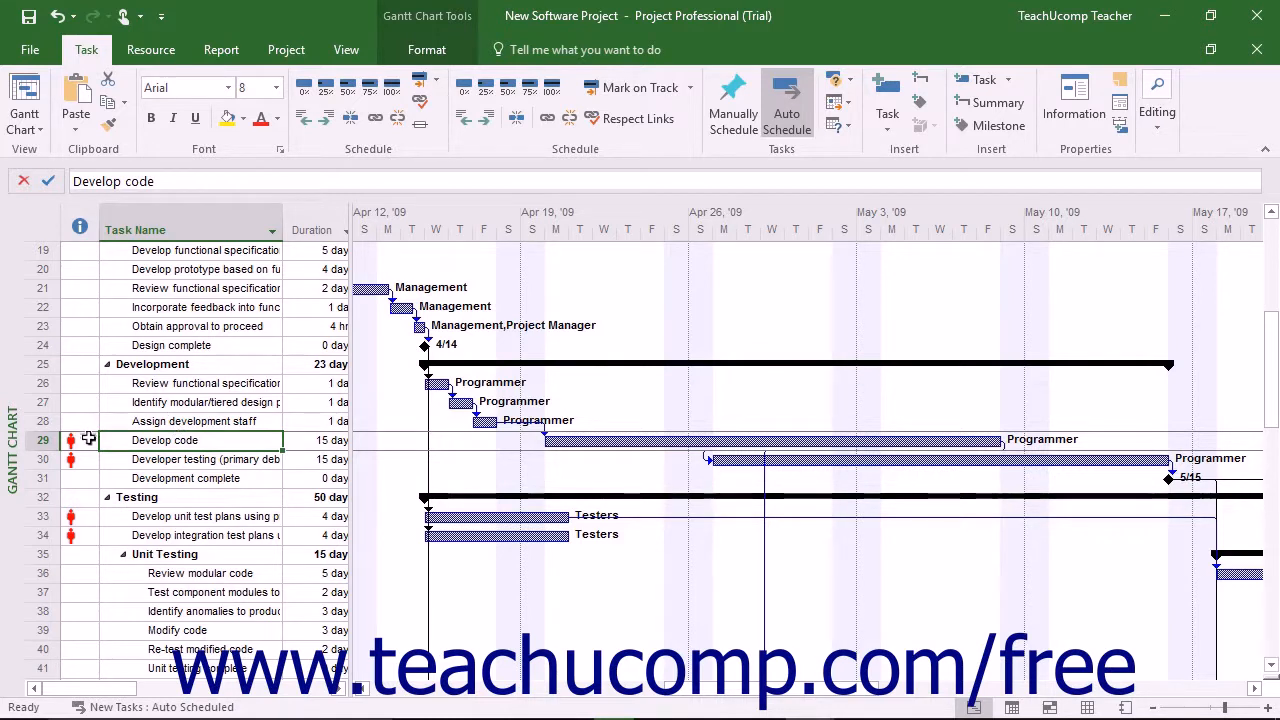
{"action": "mouse_move", "coordinate": [72, 440]}
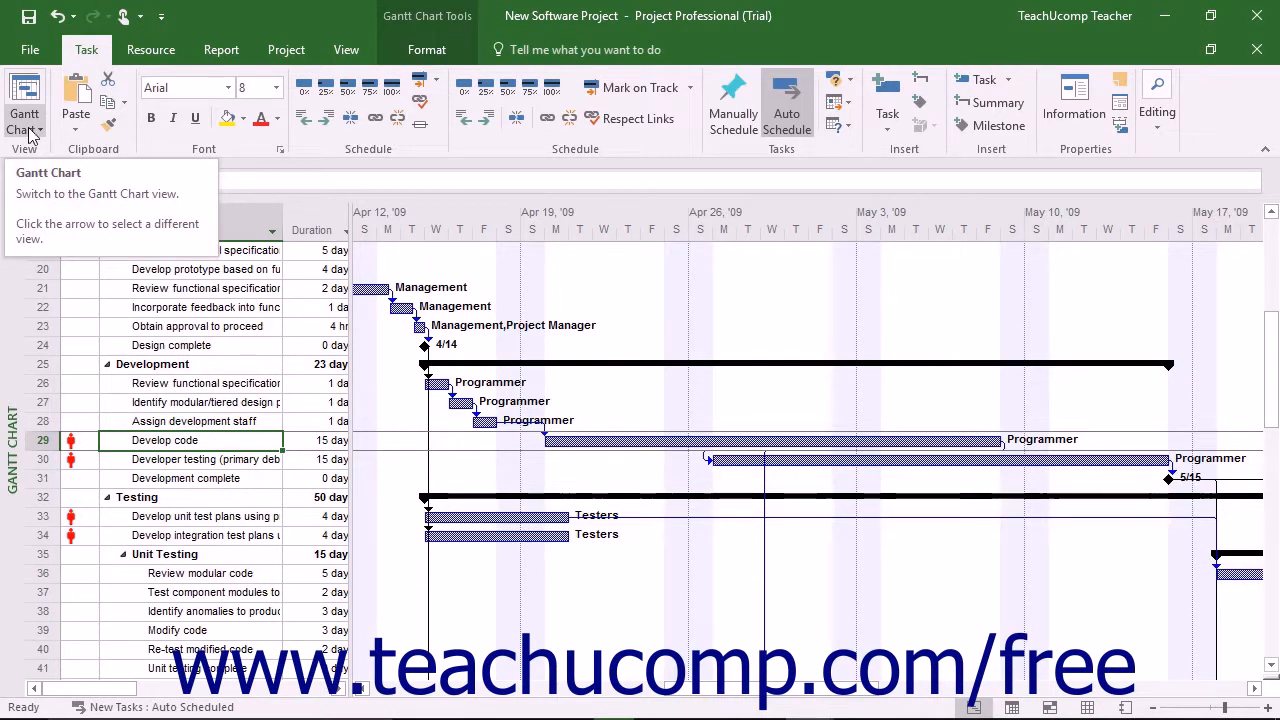
Step: Switch the view from the Gantt Chart to the Resource Sheet
{"action": "left_click", "coordinate": [47, 130]}
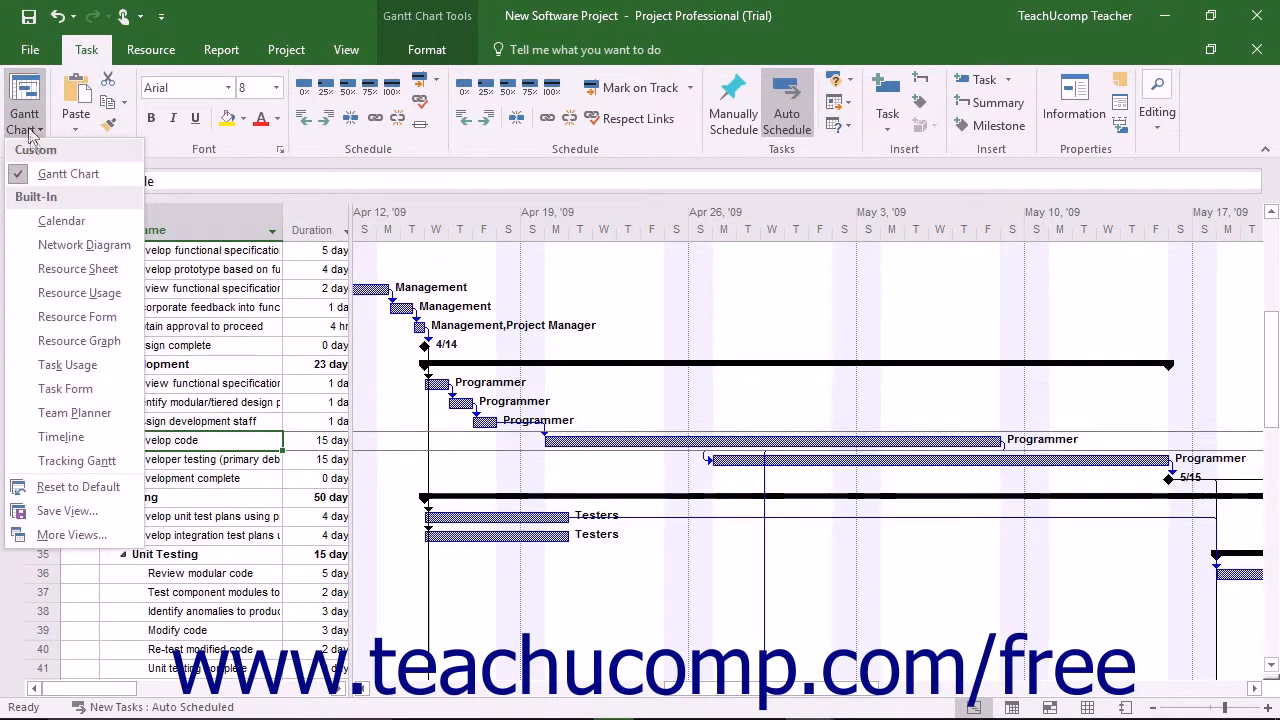
{"action": "mouse_move", "coordinate": [77, 268]}
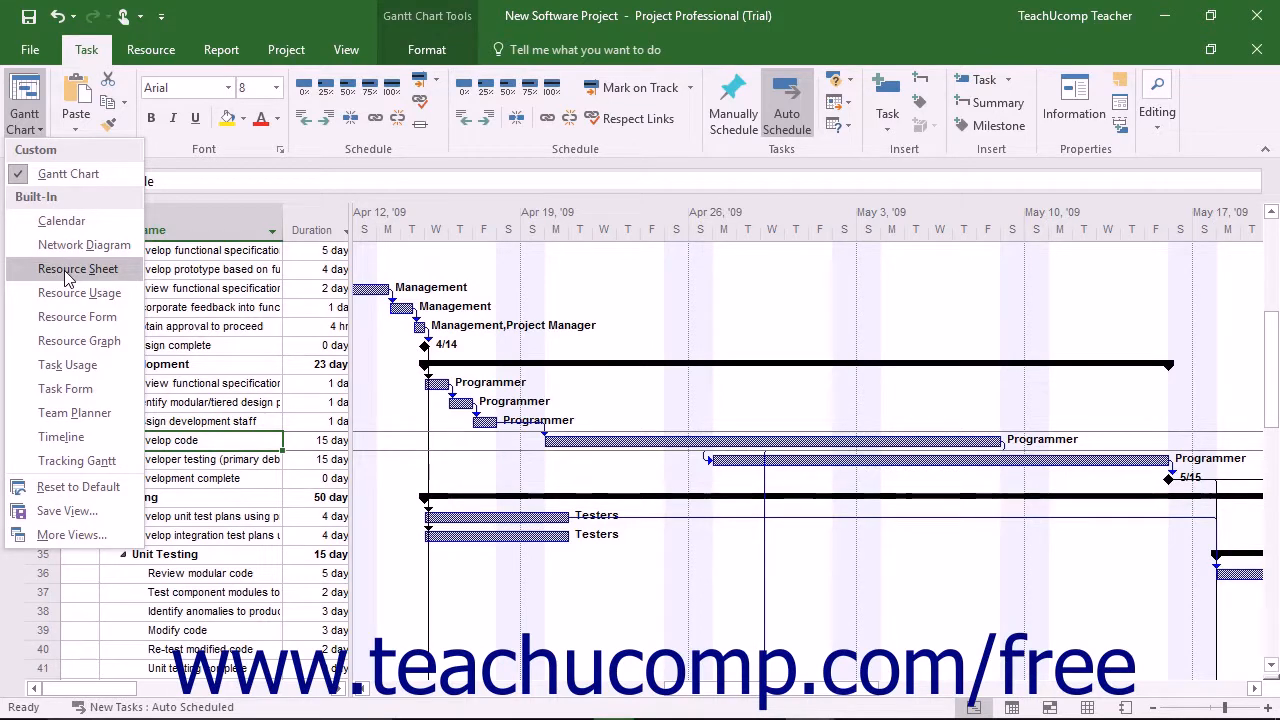
{"action": "left_click", "coordinate": [76, 268]}
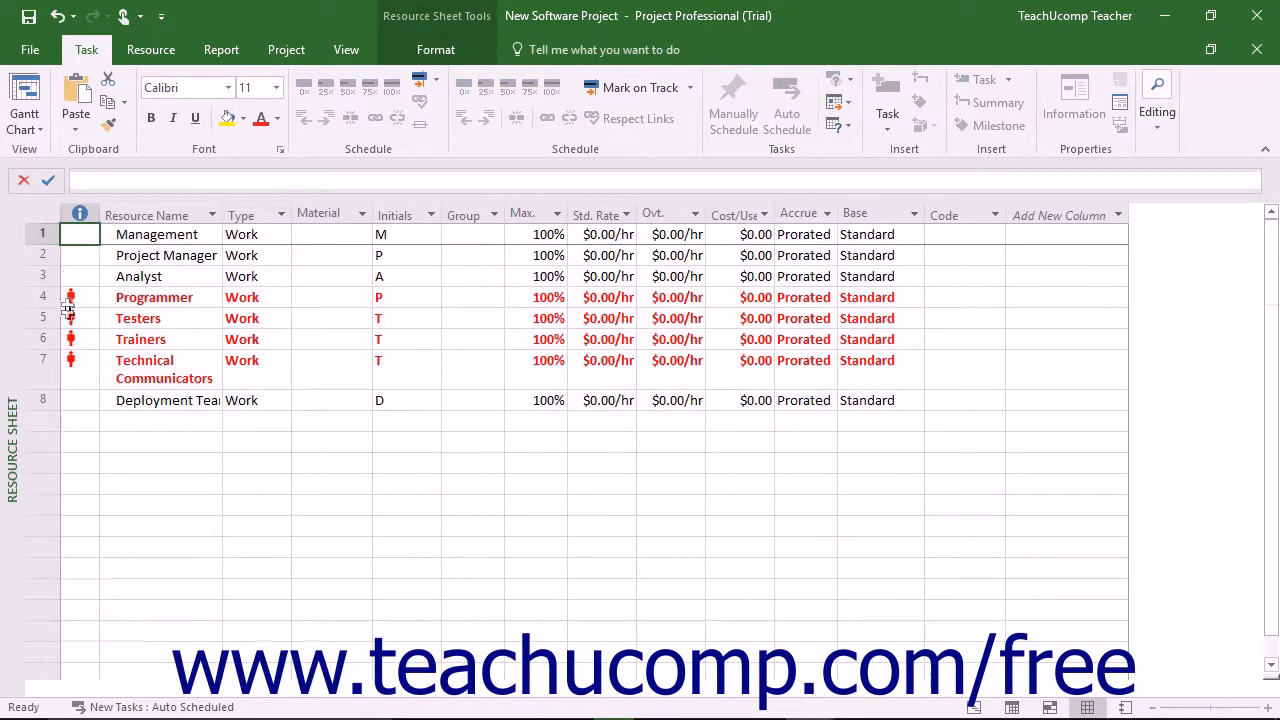
{"action": "mouse_move", "coordinate": [70, 318]}
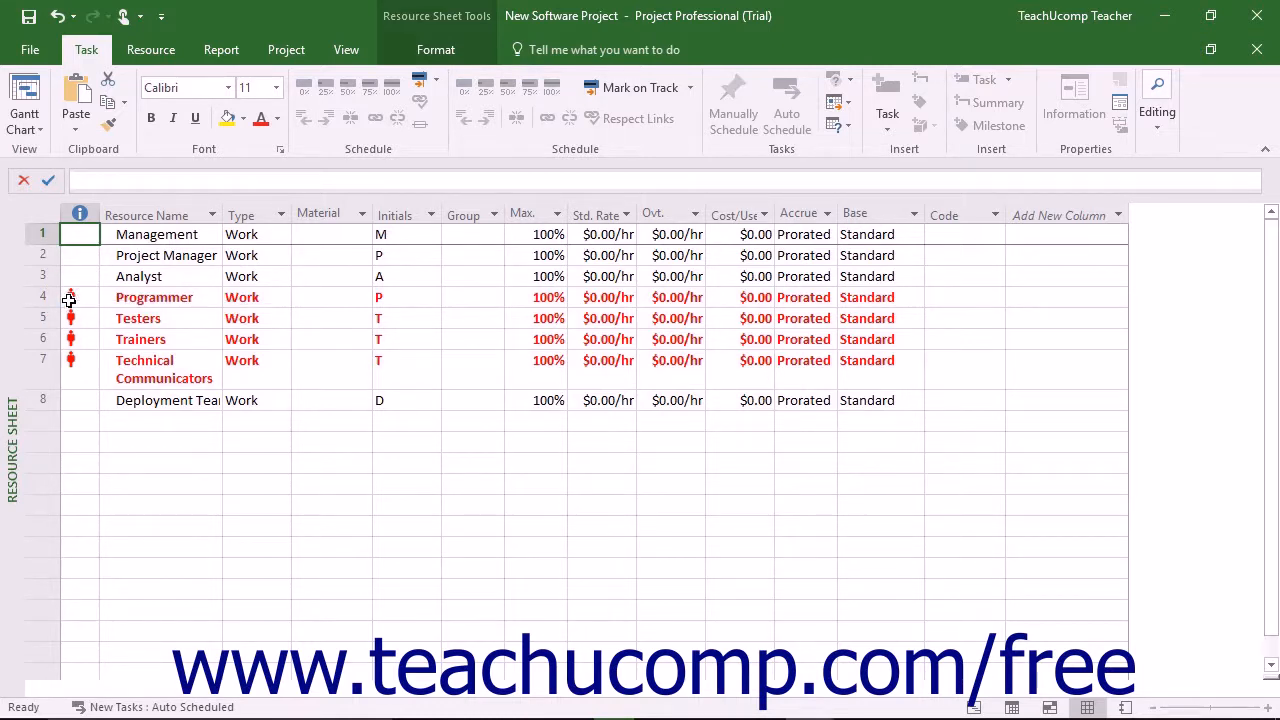
Step: Open the Resource Information dialog for the Programmer resource
{"action": "left_click", "coordinate": [42, 297]}
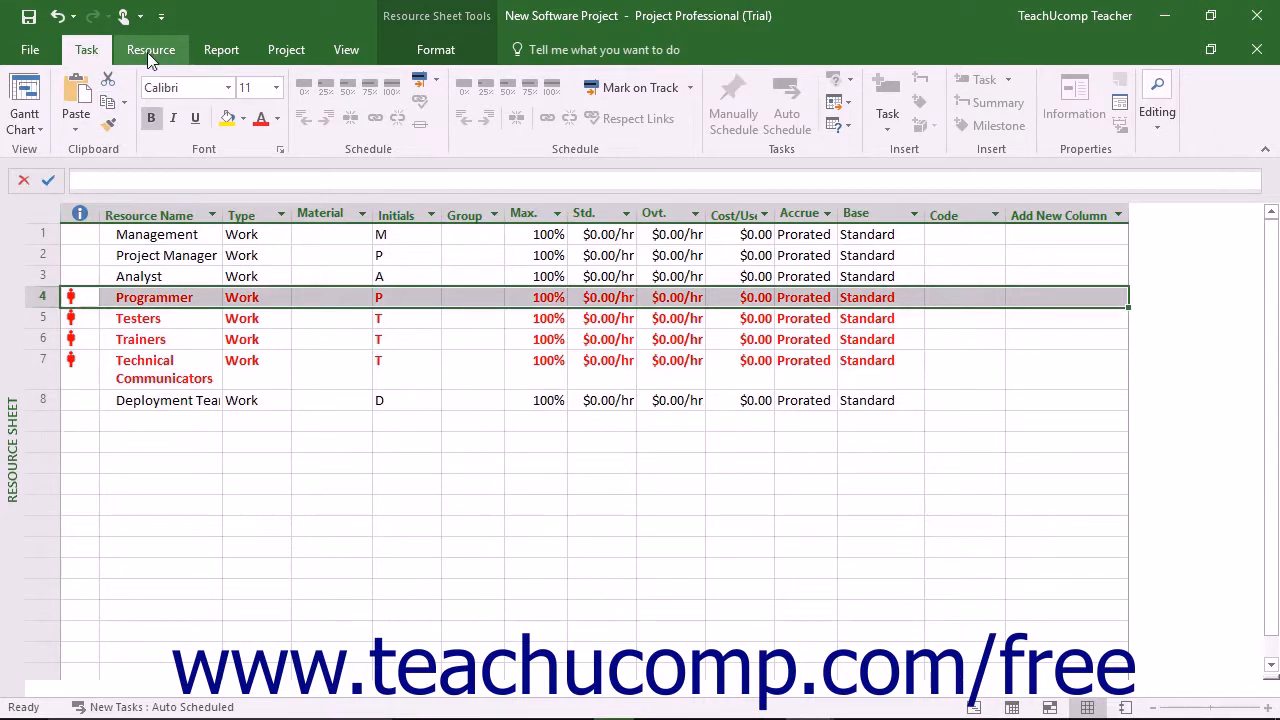
{"action": "left_click", "coordinate": [151, 49]}
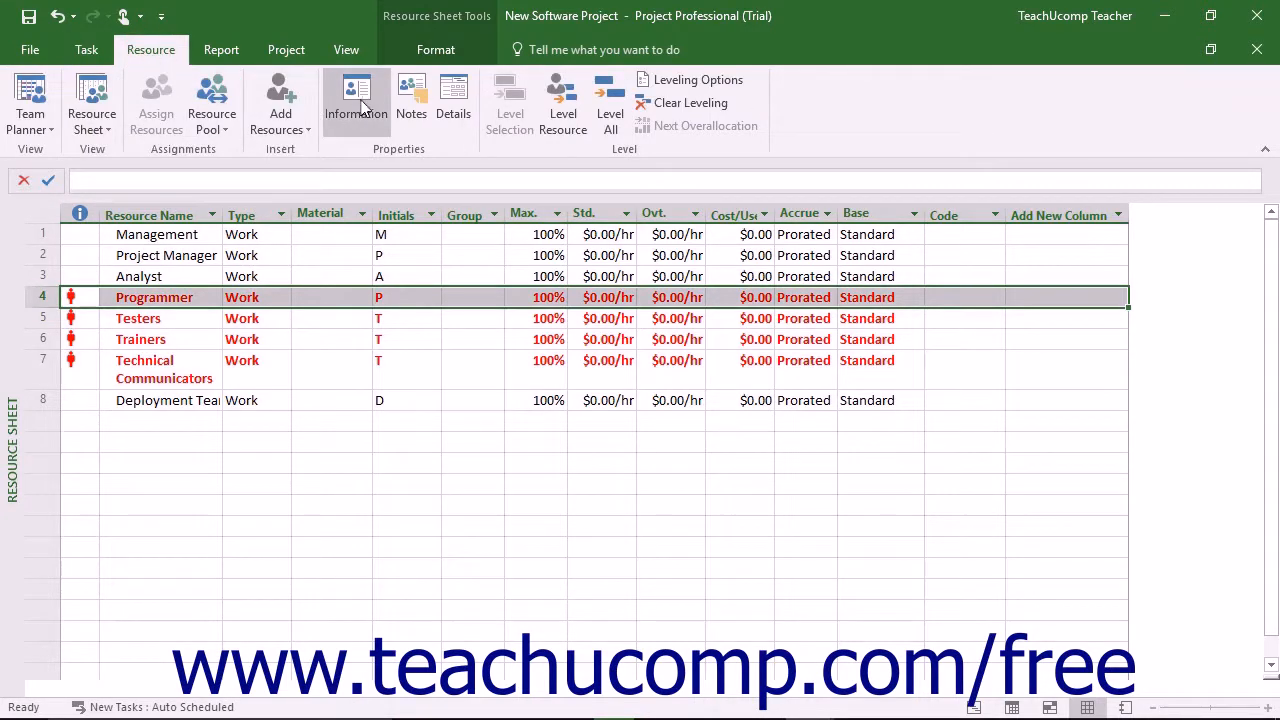
{"action": "mouse_move", "coordinate": [356, 100]}
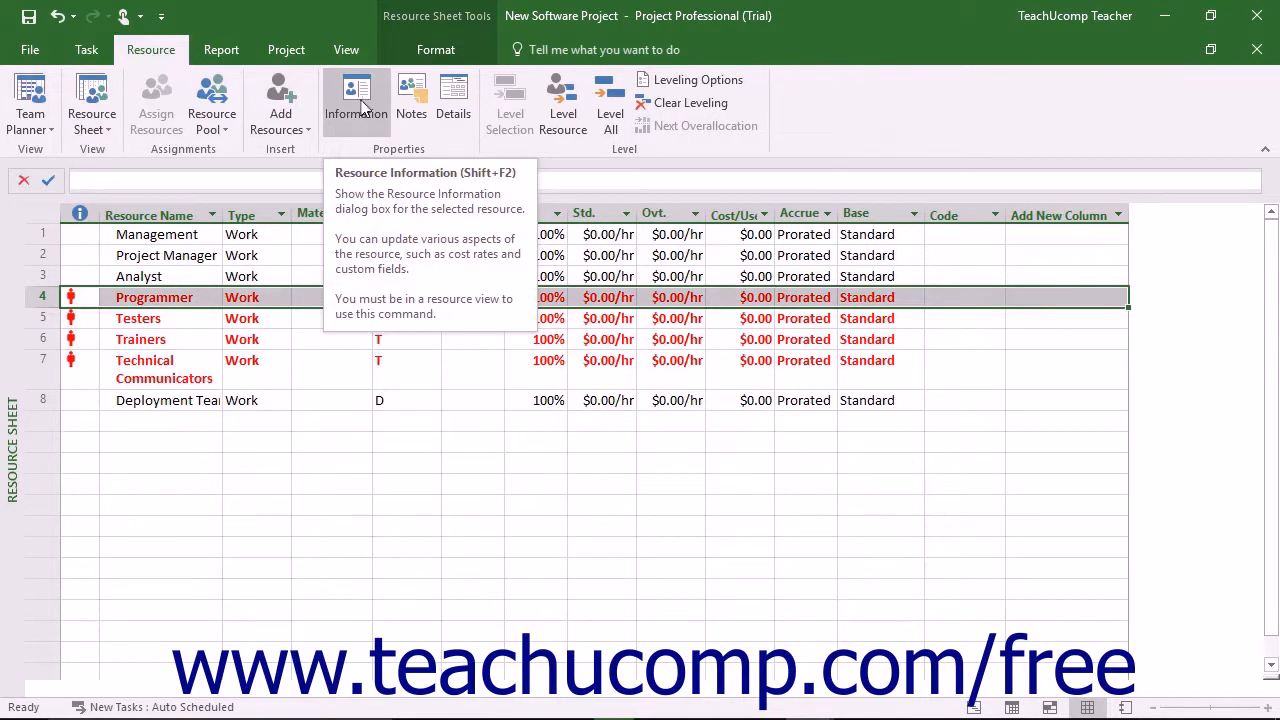
{"action": "left_click", "coordinate": [356, 100]}
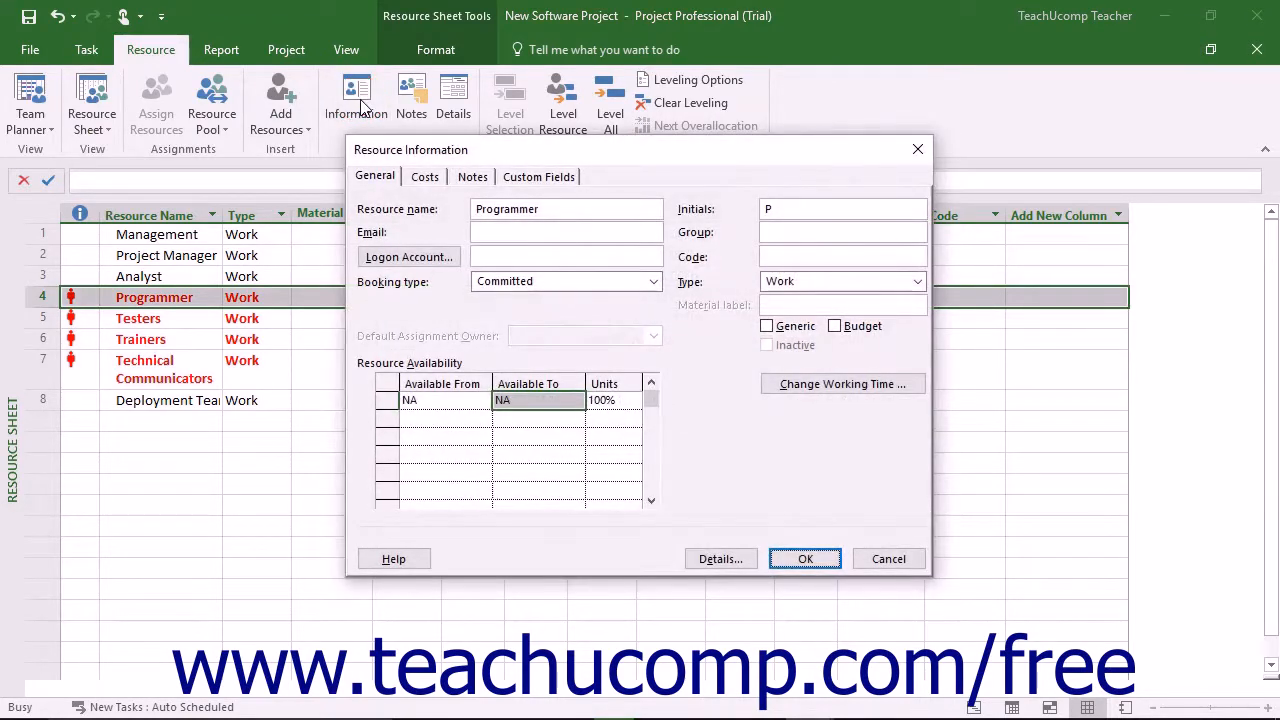
{"action": "mouse_move", "coordinate": [425, 375]}
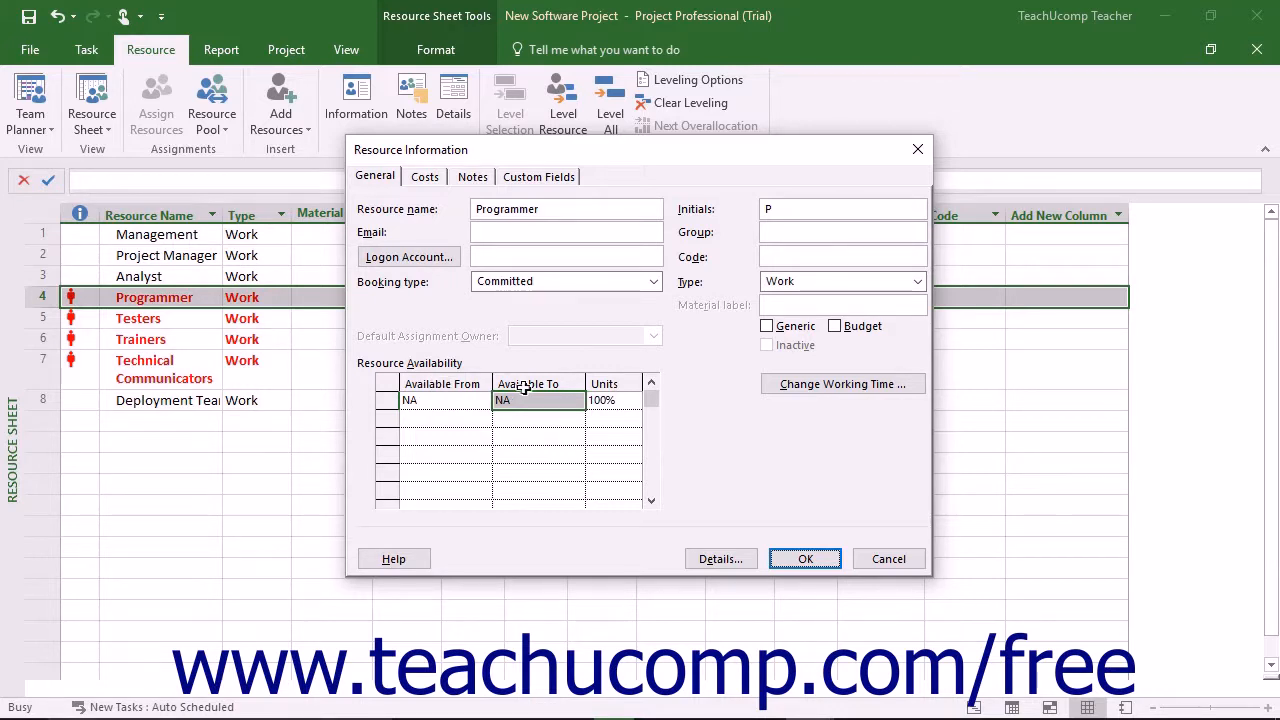
{"action": "mouse_move", "coordinate": [582, 395]}
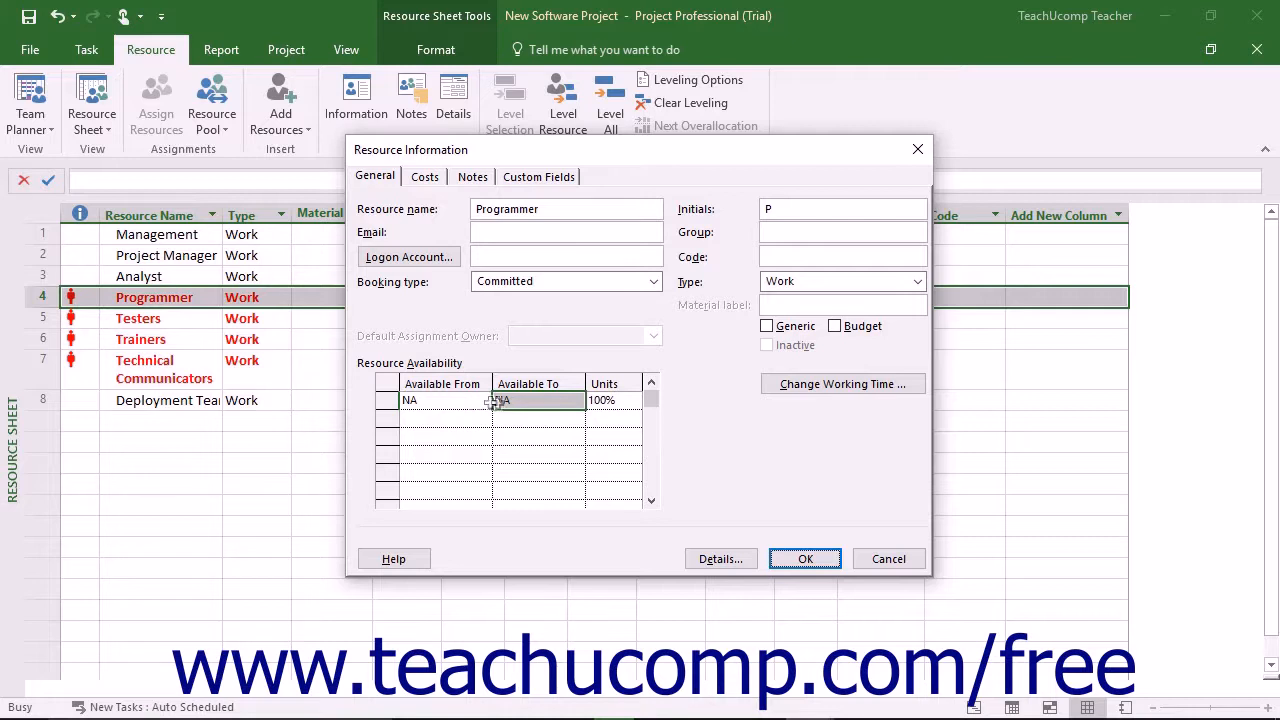
Step: End the Programmer's first 100% availability period on 4/24/2009
{"action": "left_click", "coordinate": [535, 400]}
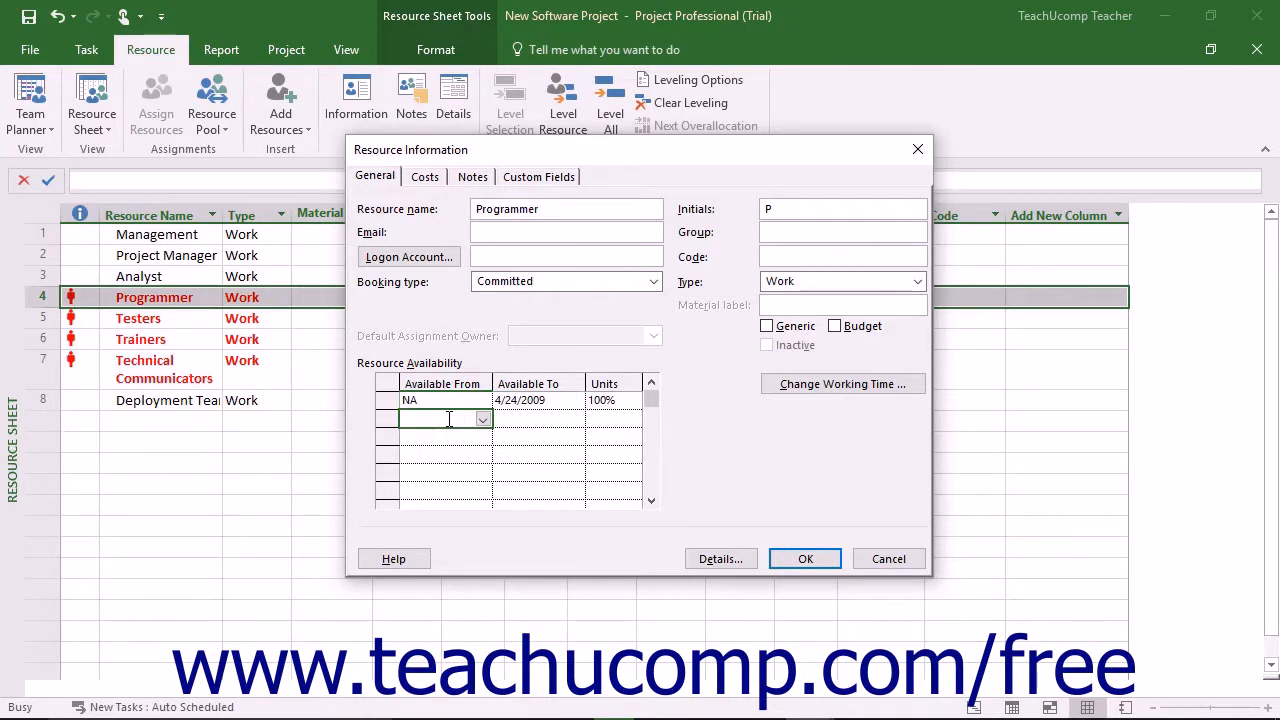
Step: Add a 200% Programmer availability period starting 4/25/2009 and begin a third row
{"action": "type", "text": "4/25/2009"}
{"action": "left_click", "coordinate": [538, 418]}
{"action": "type", "text": "5/1/2009"}
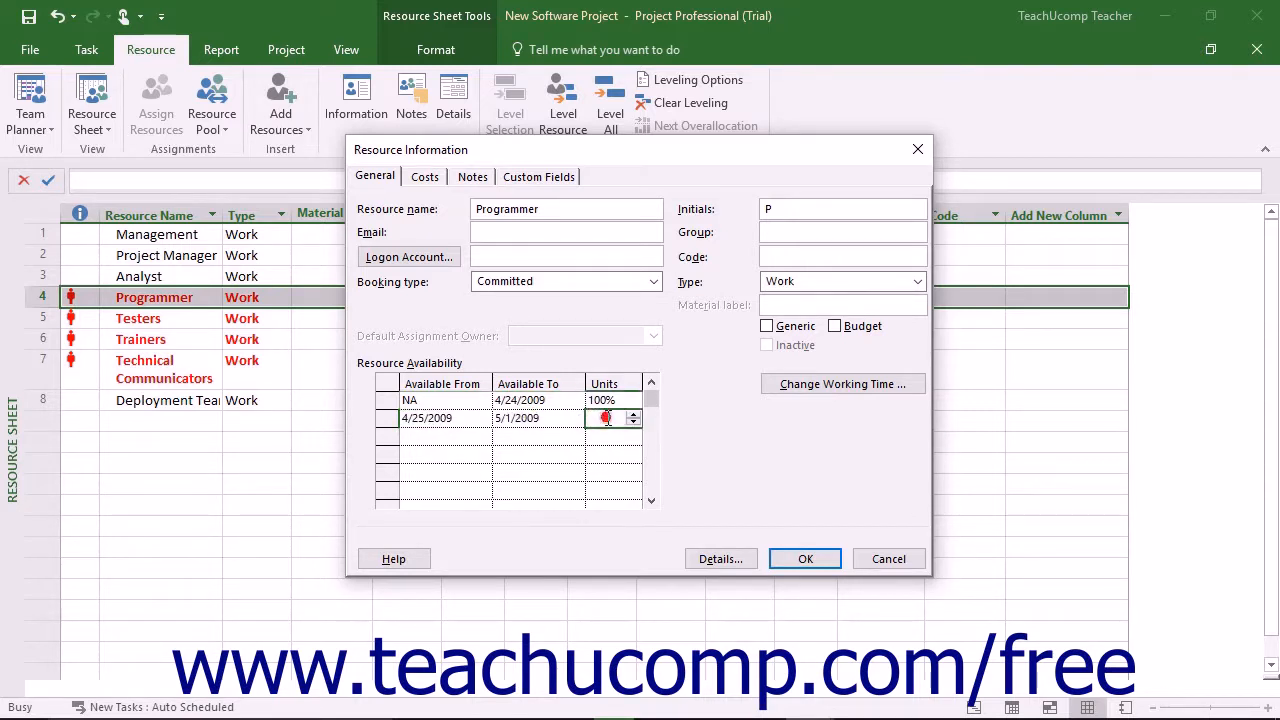
{"action": "type", "text": "200%"}
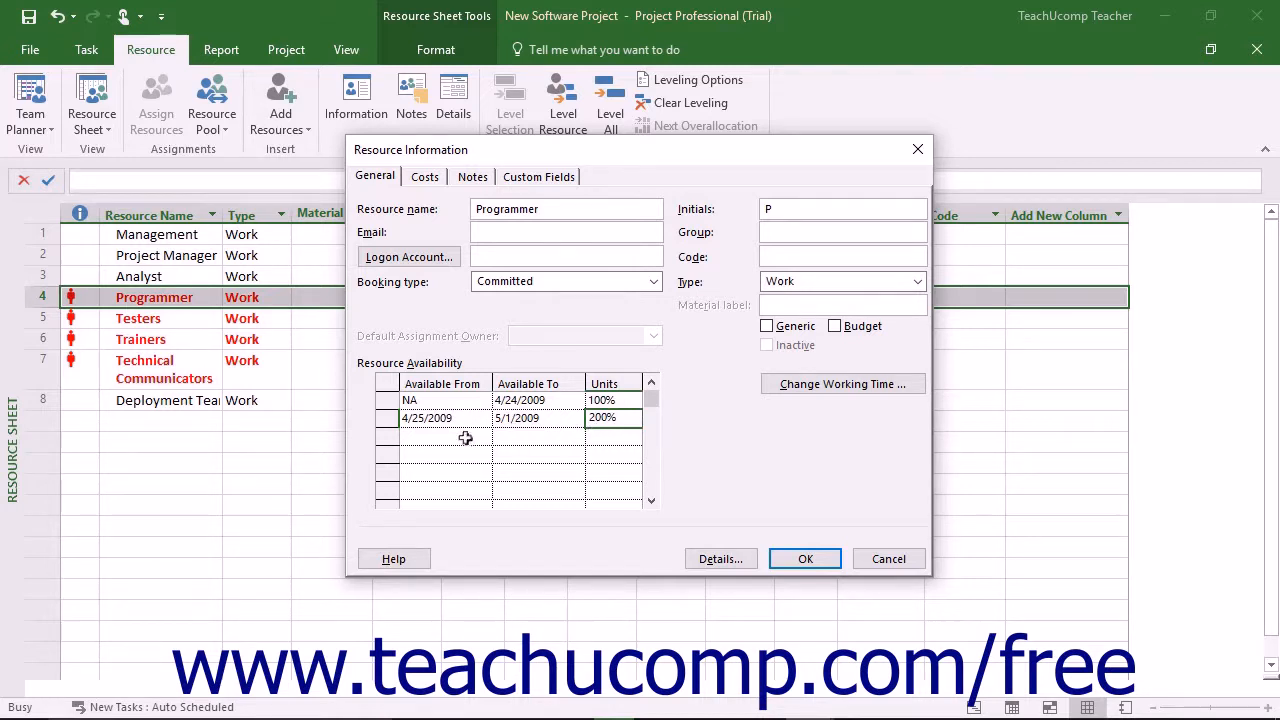
{"action": "left_click", "coordinate": [440, 437]}
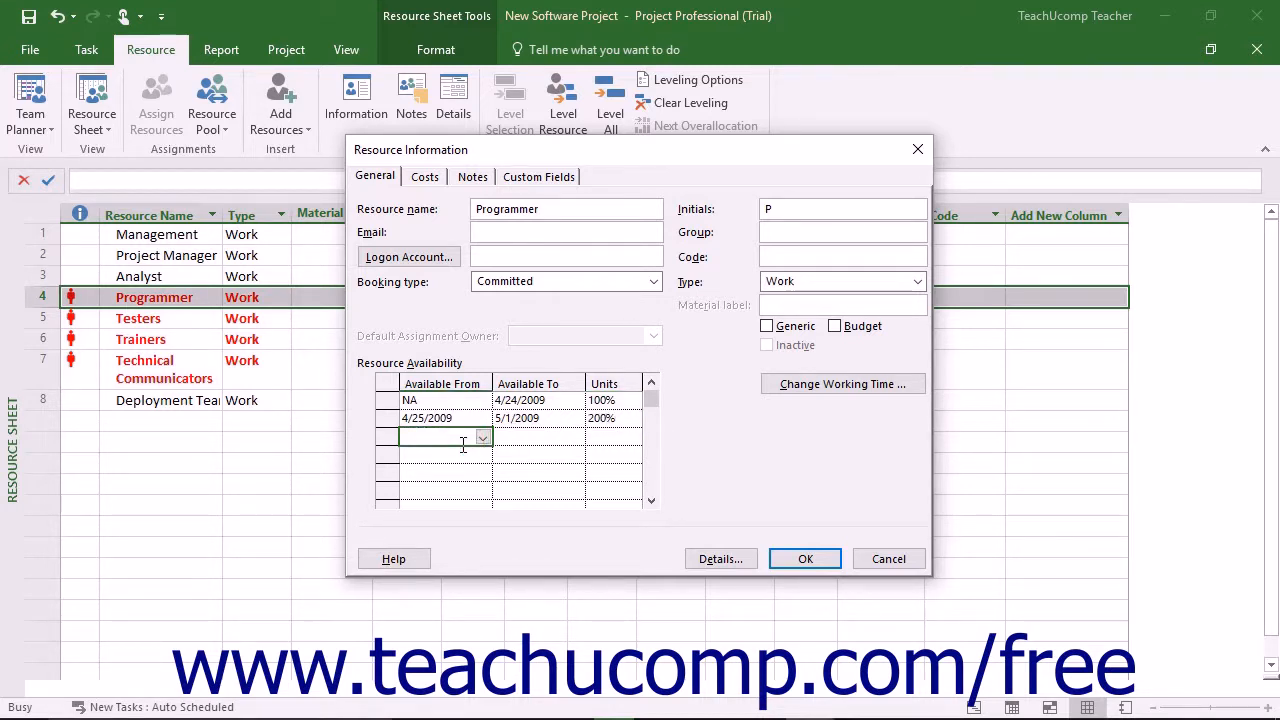
Step: Add a 300% availability period from 5/2/2009 and confirm the dialog
{"action": "type", "text": "5/2/2009"}
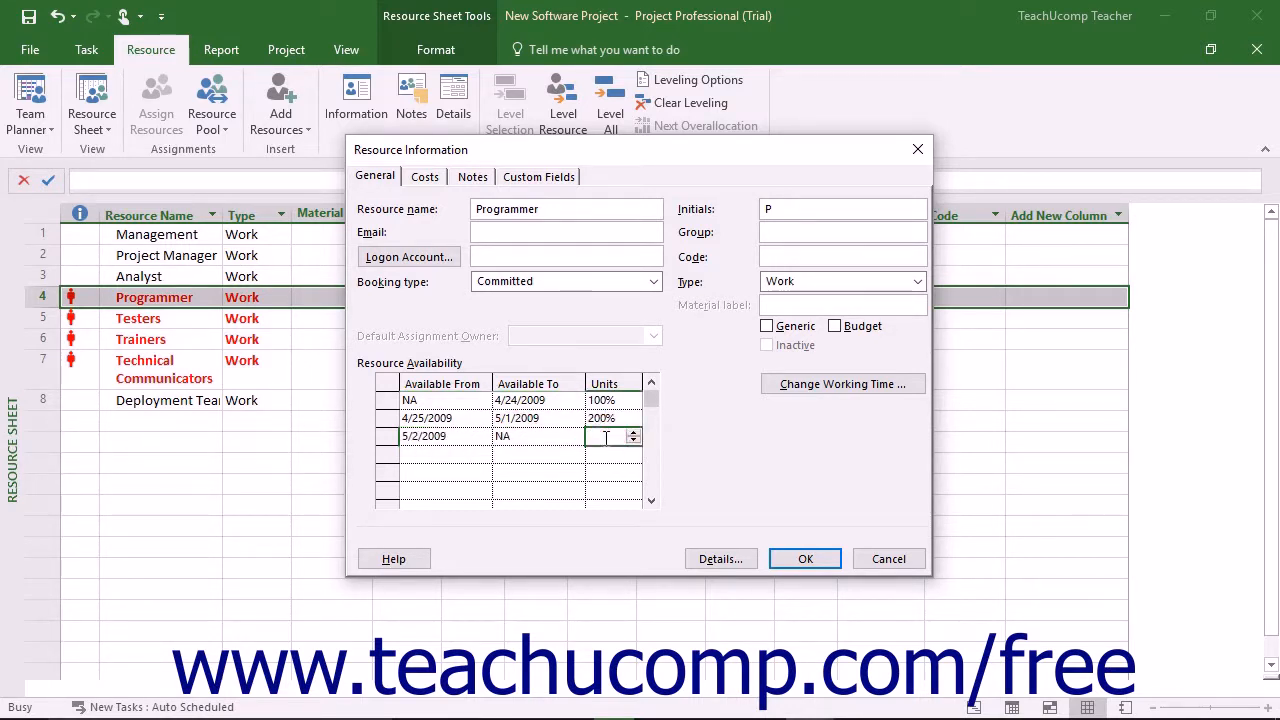
{"action": "type", "text": "300%"}
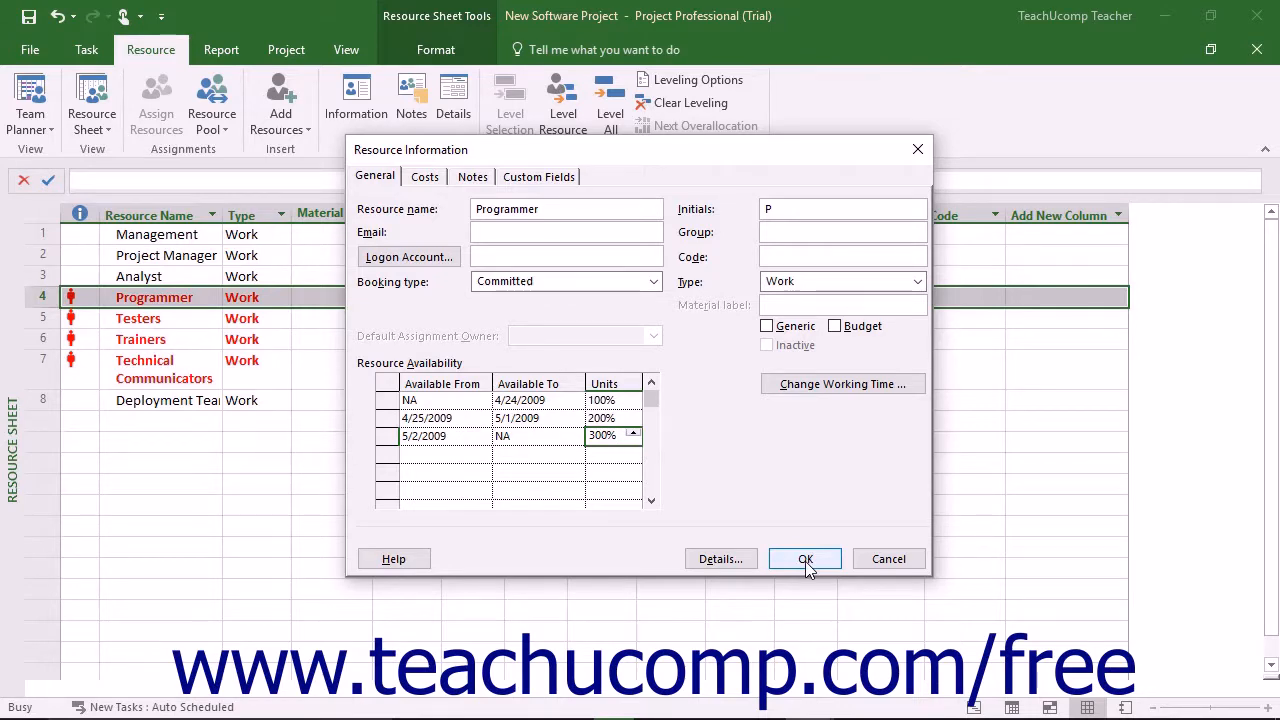
{"action": "left_click", "coordinate": [805, 558]}
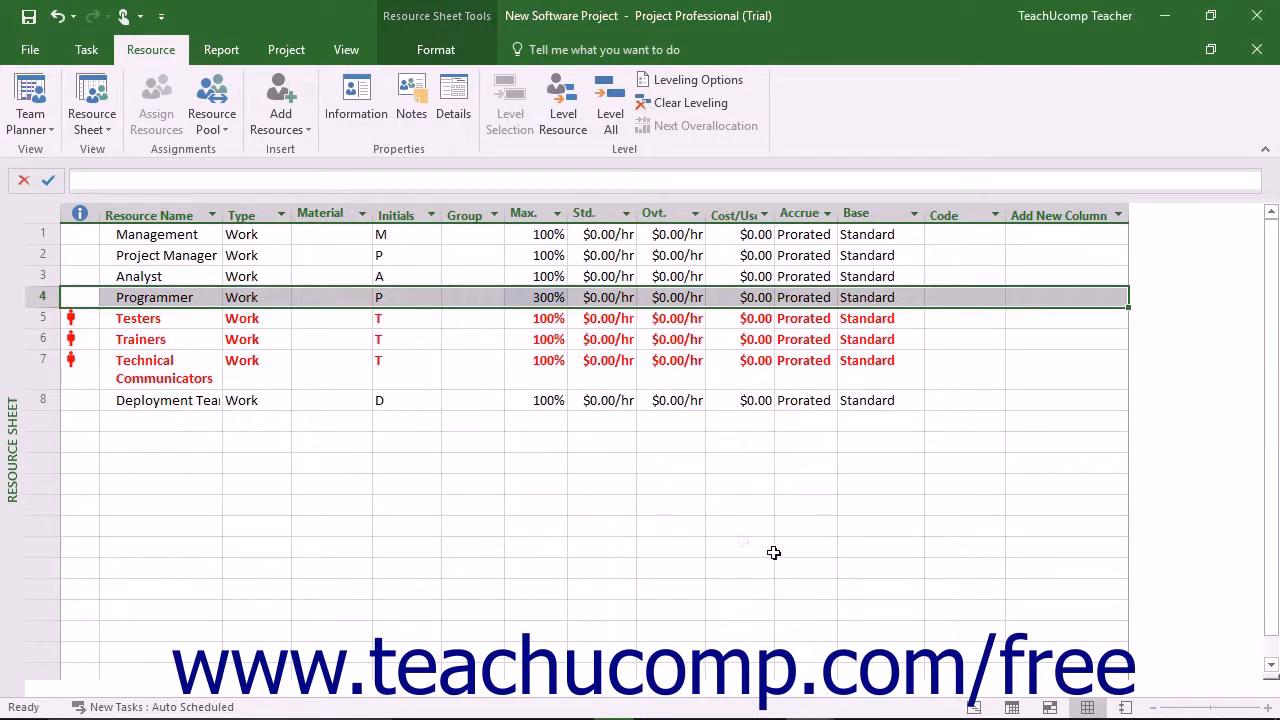